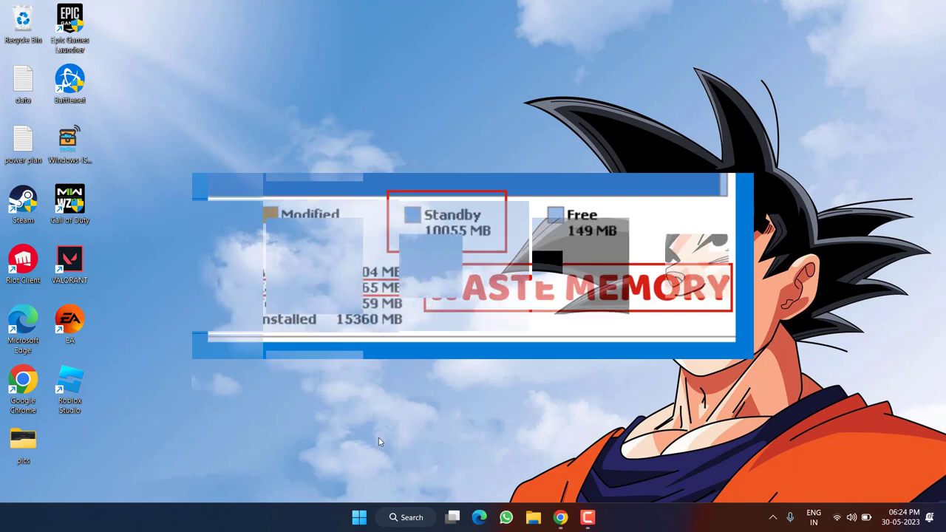
# Step: Launch Task Manager from the Start button's shortcut menu to check memory use
pyautogui.rightClick(360, 517)
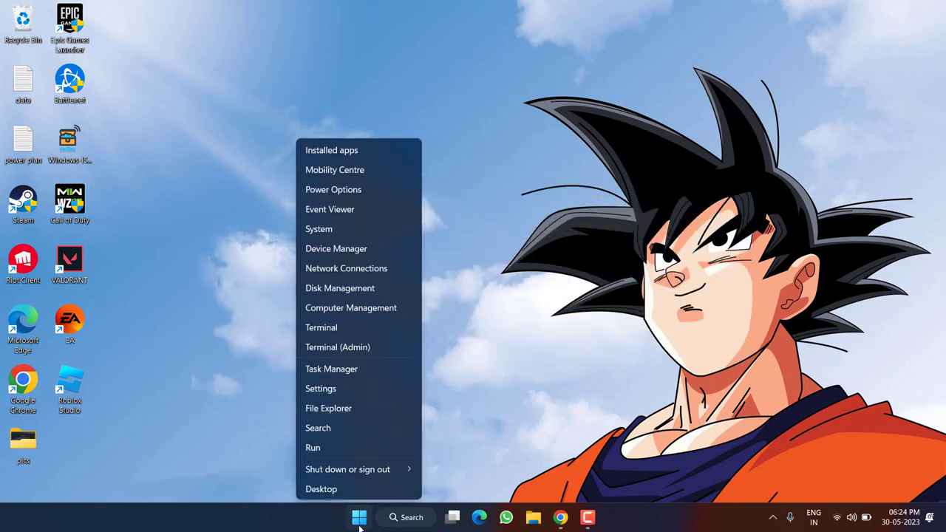
pyautogui.moveTo(339, 375)
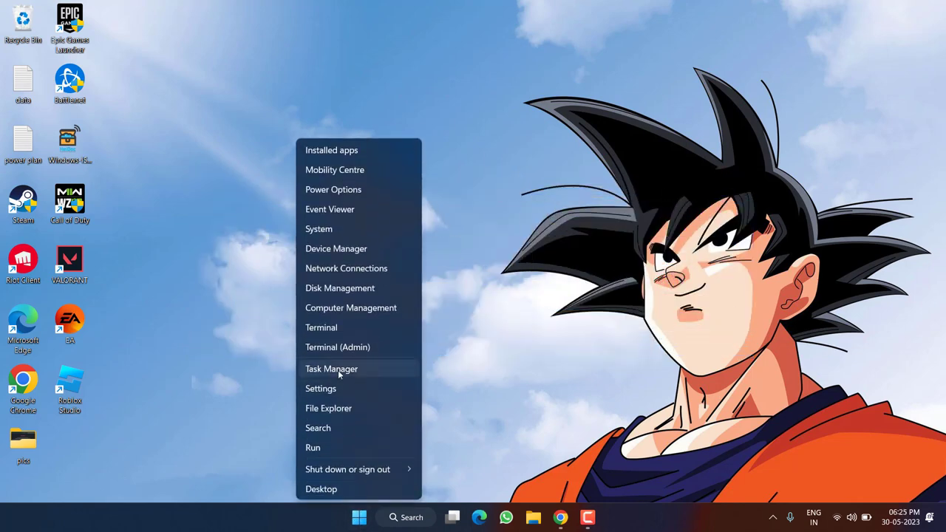
pyautogui.click(331, 369)
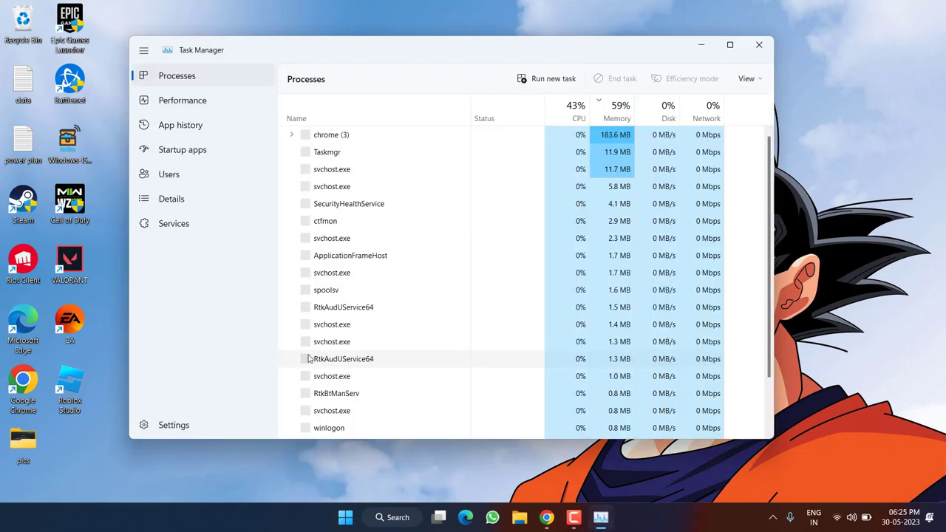
pyautogui.moveTo(192, 109)
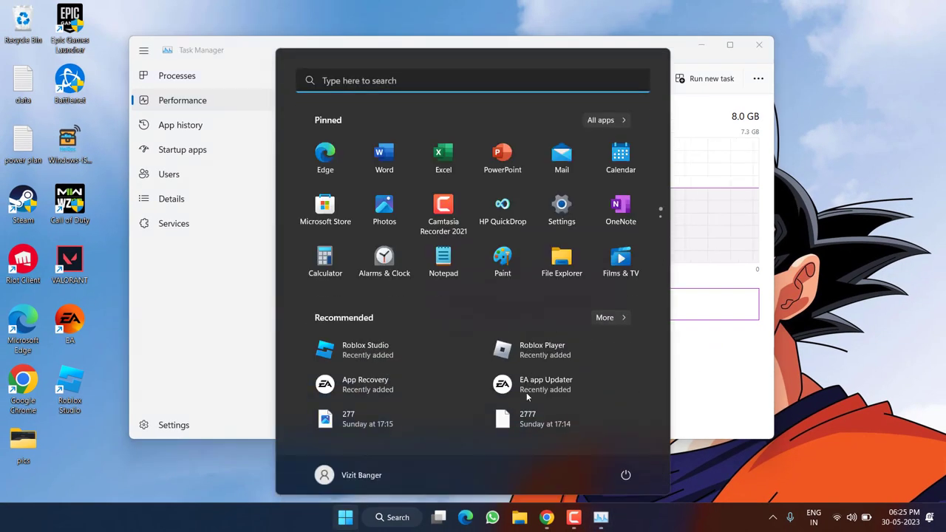
# Step: Find Resource Monitor by searching 'resource', then return to search for another app
pyautogui.write('resource')
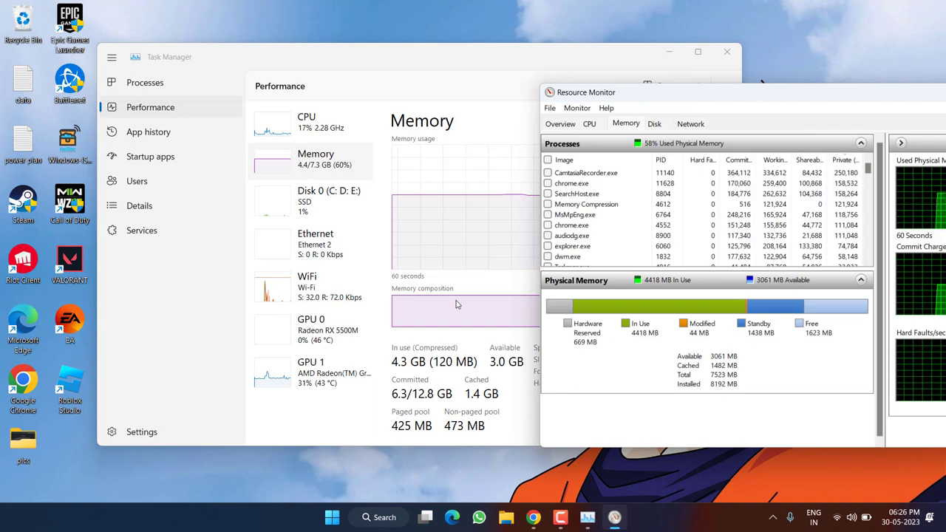
pyautogui.click(331, 517)
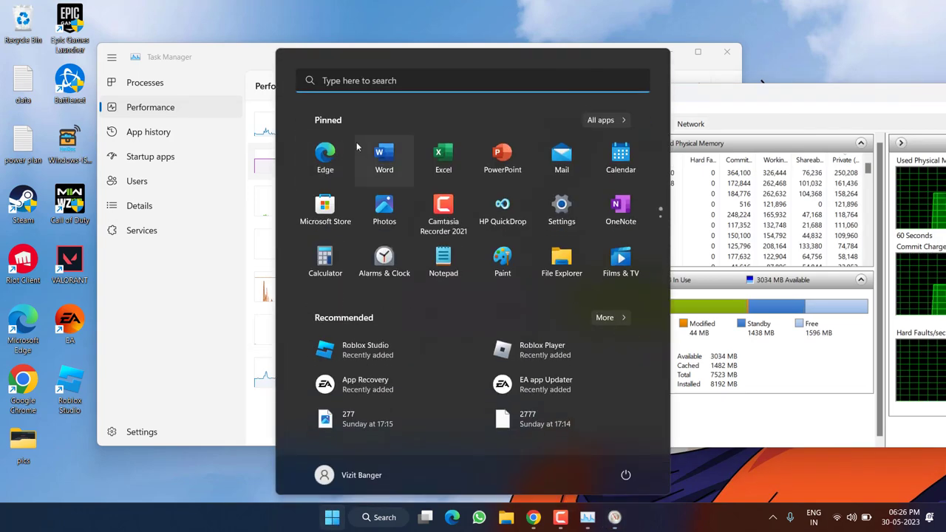
# Step: Search 'task', create a task named 'Clear RAM cache' with highest privileges and go to change its user
pyautogui.write('task')
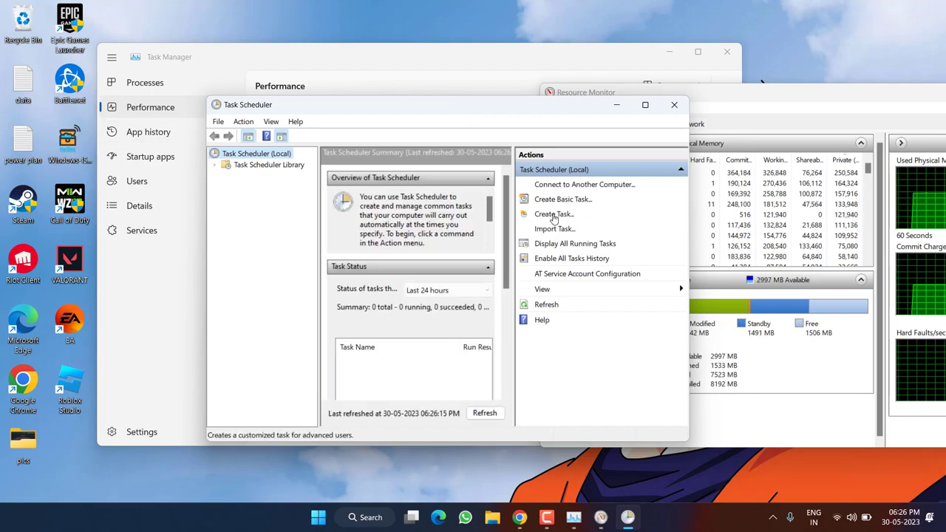
pyautogui.click(556, 212)
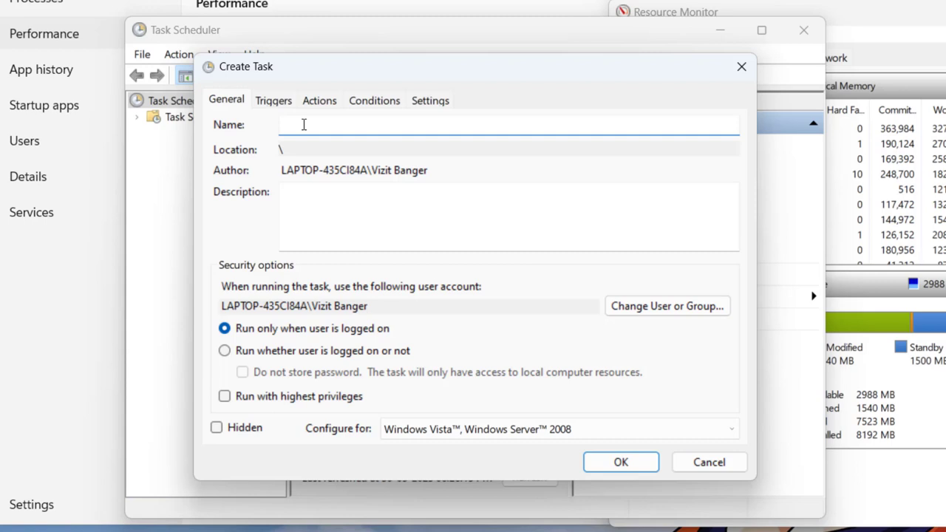
pyautogui.write('Clear RAM cache')
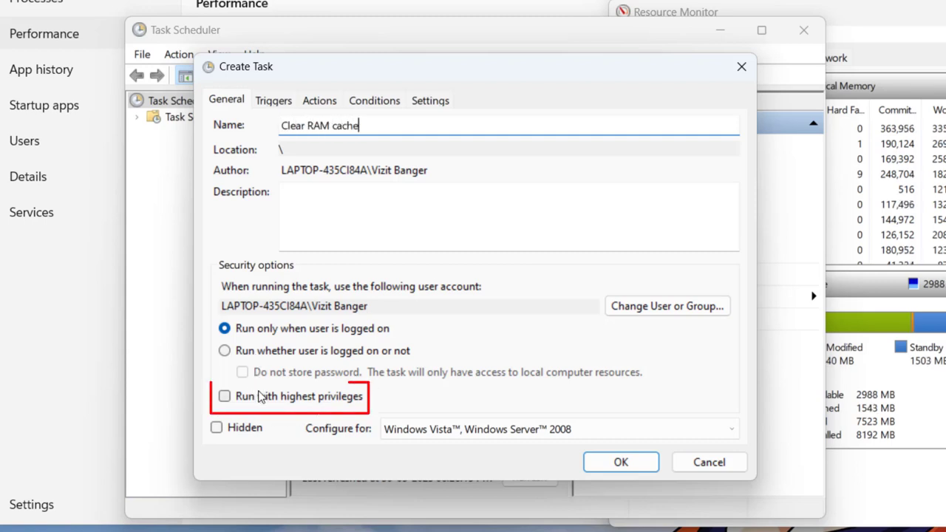
pyautogui.click(224, 396)
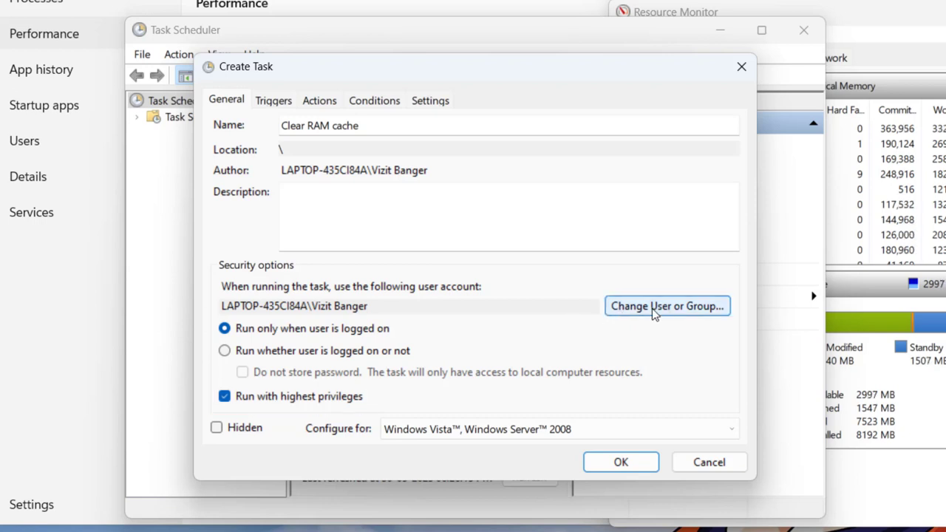
pyautogui.click(668, 306)
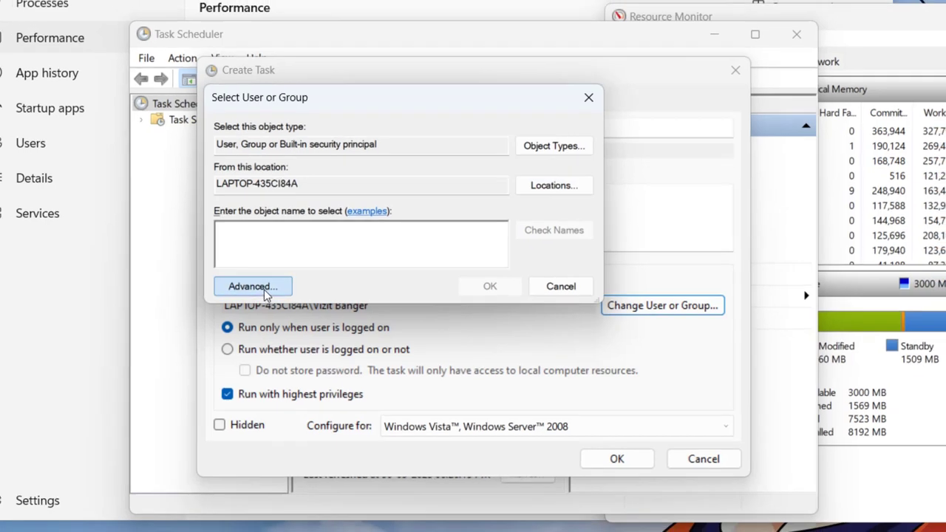
# Step: Set the task to run as SYSTEM, configured for Windows 10, and move to its triggers
pyautogui.click(251, 287)
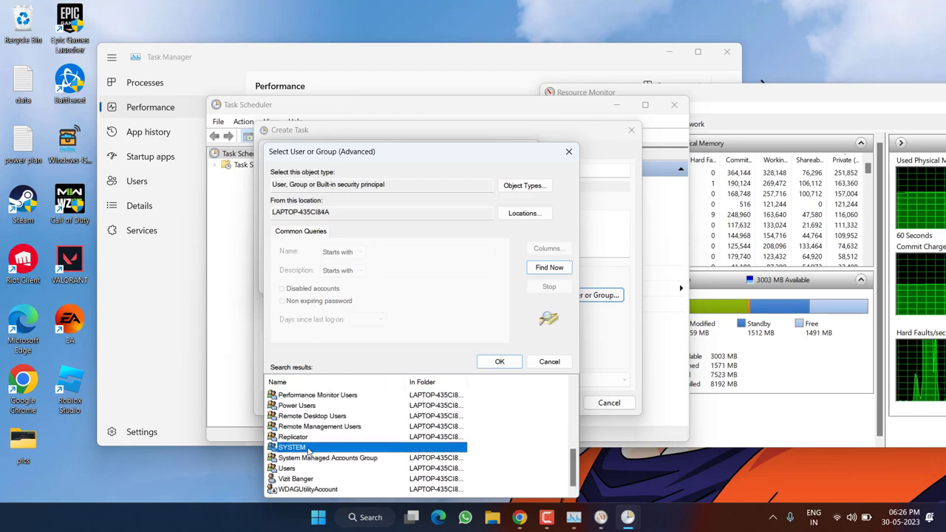
pyautogui.click(499, 360)
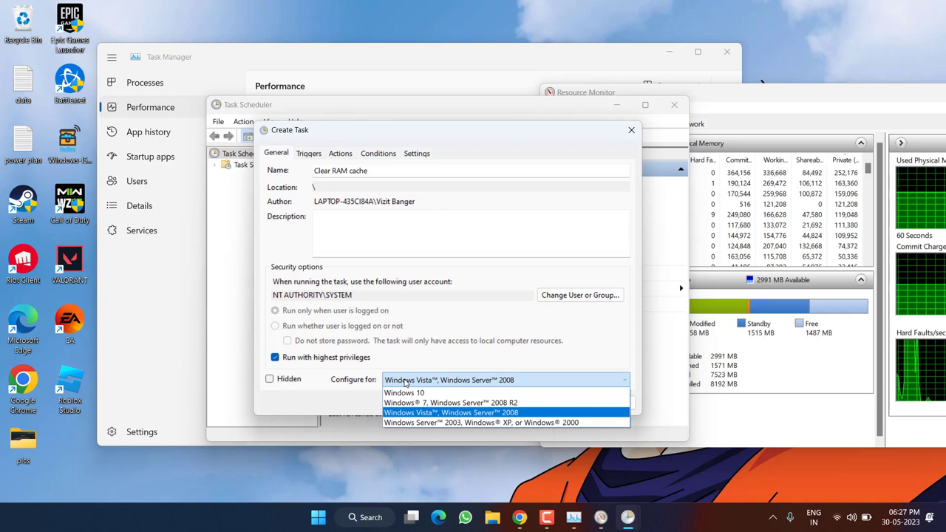
pyautogui.click(403, 393)
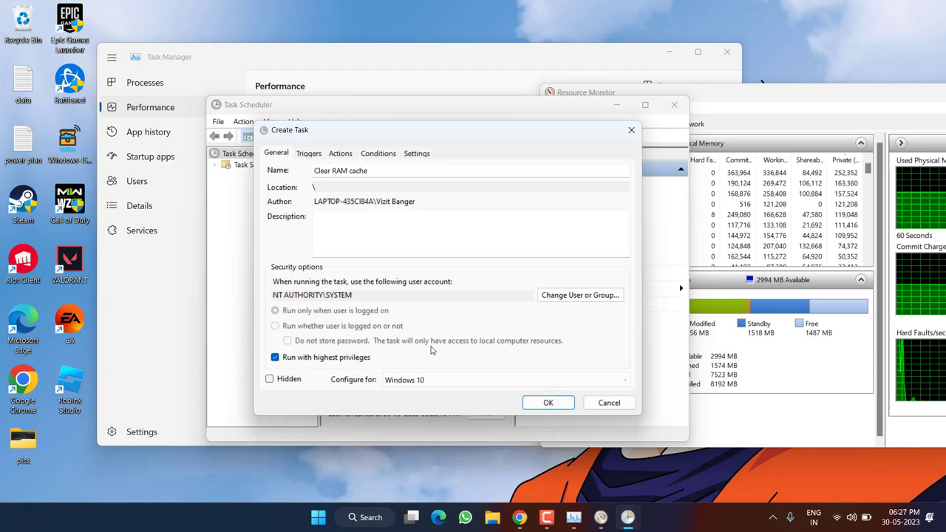
pyautogui.click(290, 138)
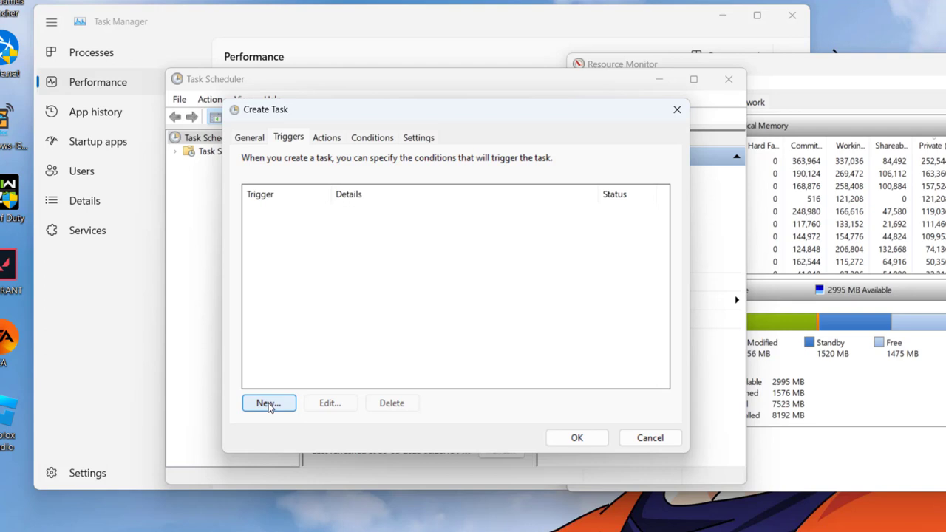
# Step: Add a trigger repeating the task every 5 minutes for an indefinite duration
pyautogui.click(269, 402)
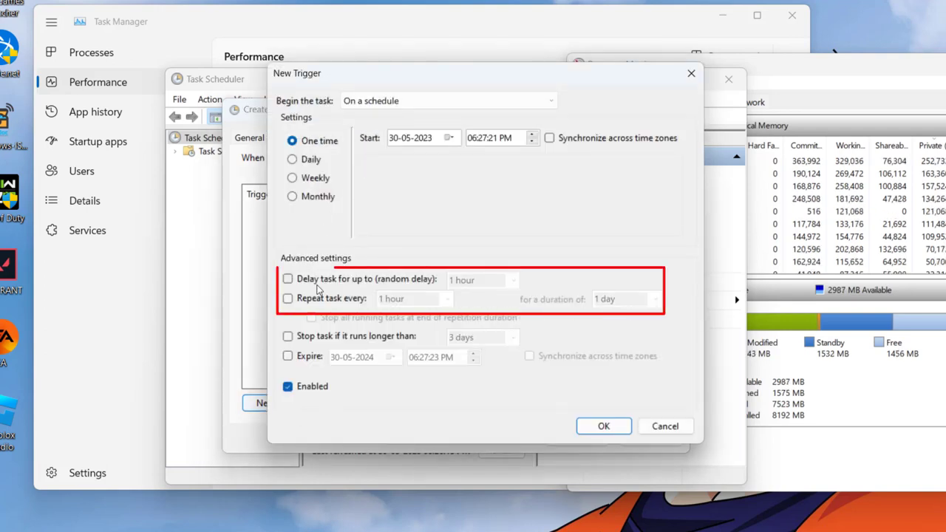
pyautogui.click(287, 298)
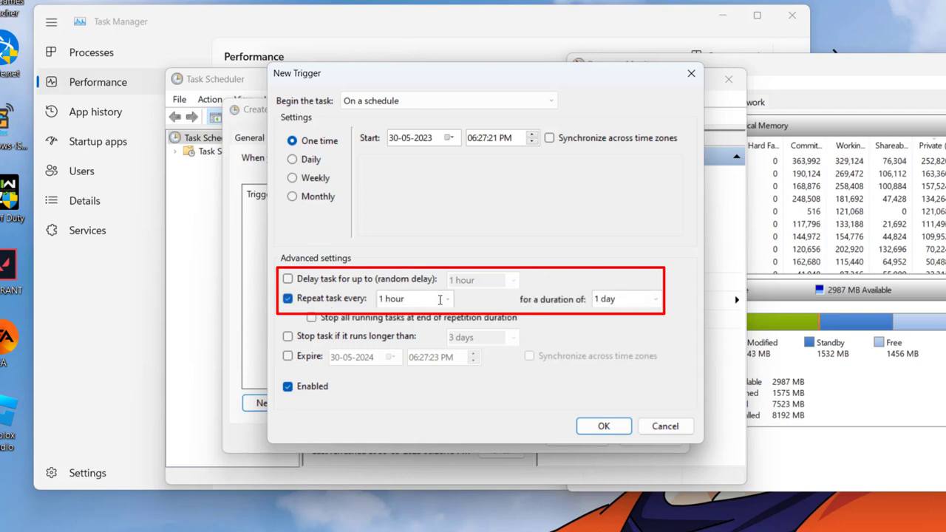
pyautogui.click(446, 298)
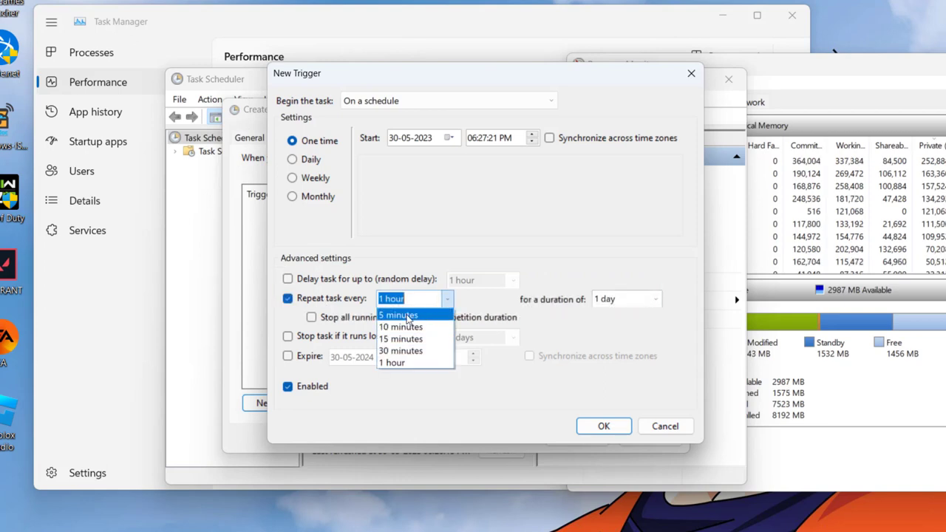
pyautogui.click(399, 313)
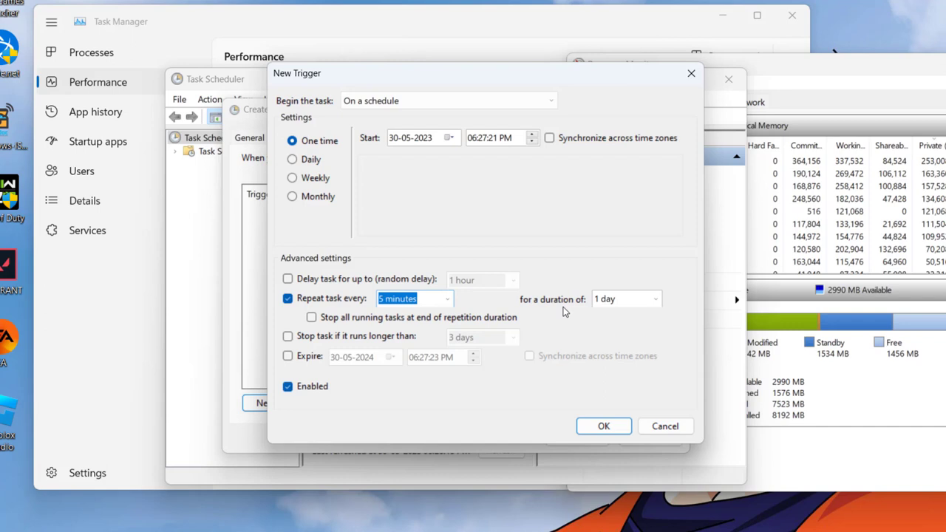
pyautogui.click(655, 299)
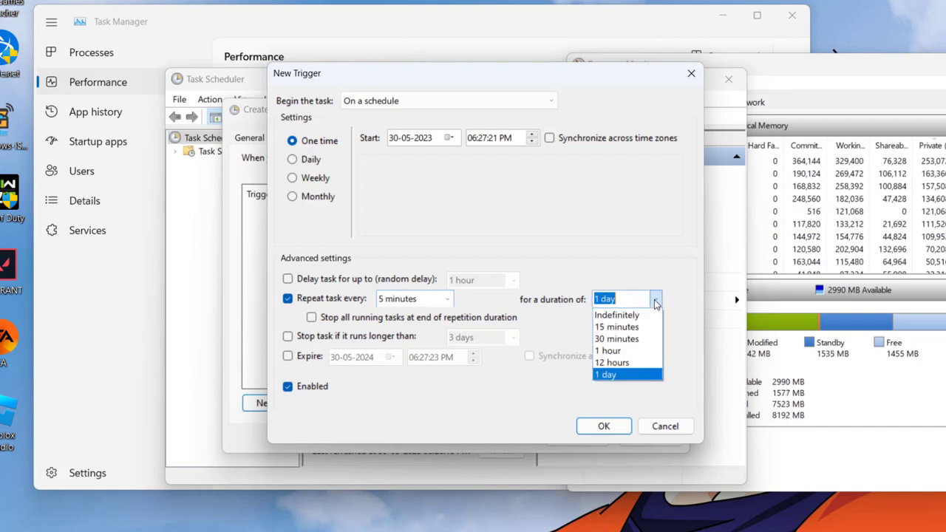
pyautogui.moveTo(616, 313)
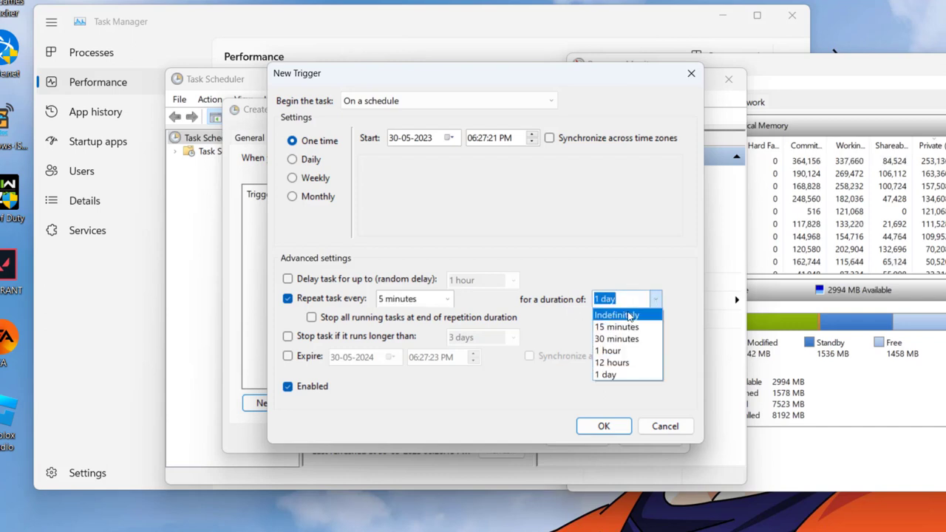
pyautogui.click(616, 313)
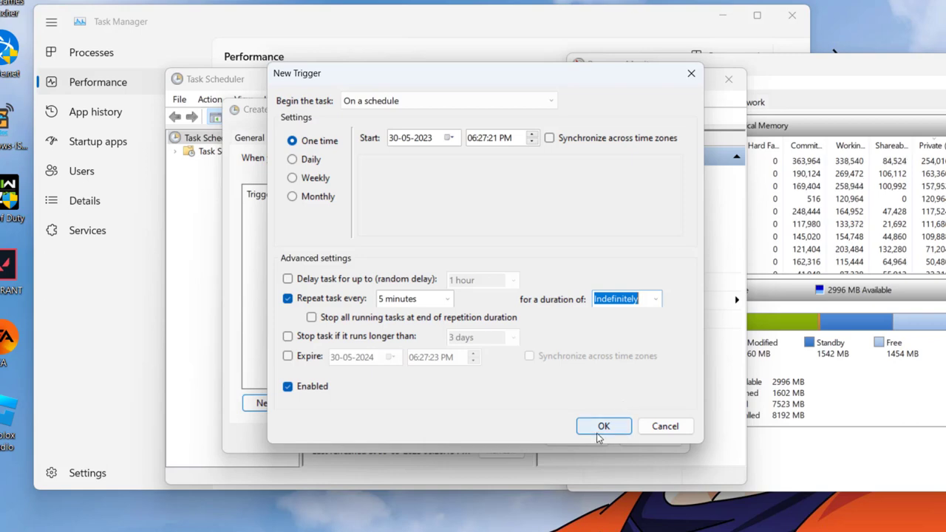
pyautogui.click(603, 425)
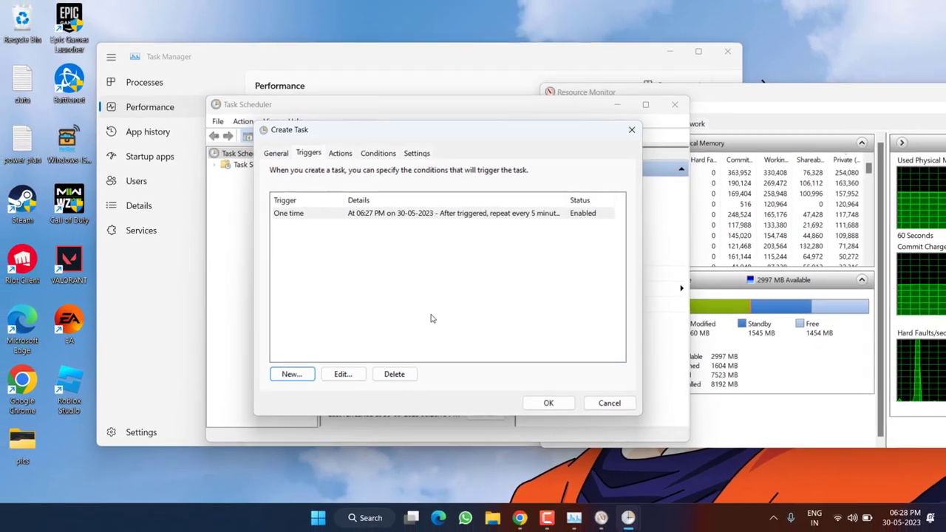
# Step: Switch to the task's still-empty Actions list
pyautogui.click(340, 152)
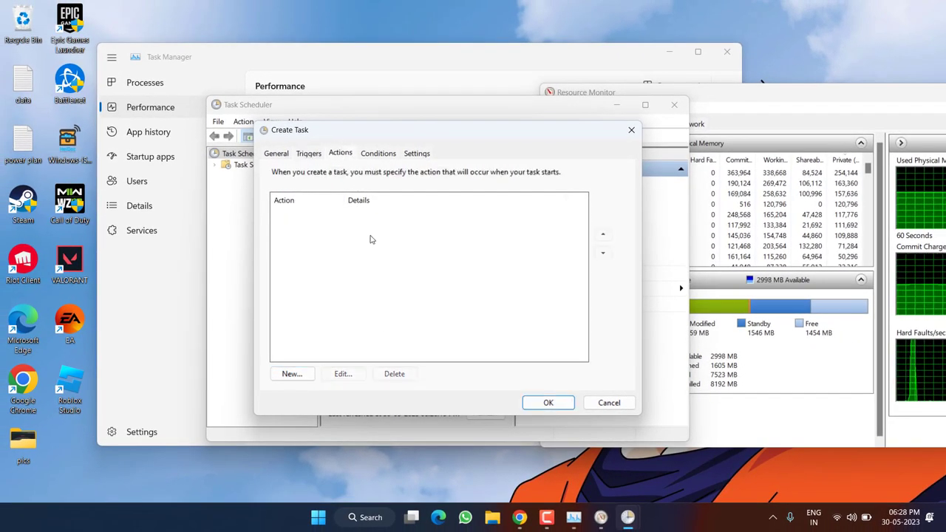
pyautogui.moveTo(387, 260)
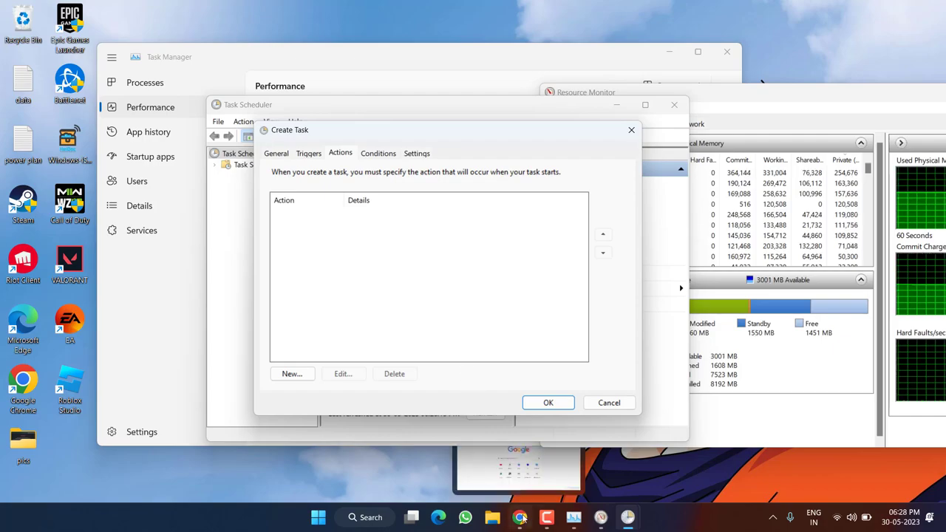
# Step: Download EmptyStandbyList.exe from its MEGA link in Chrome and save it to the Desktop
pyautogui.click(520, 517)
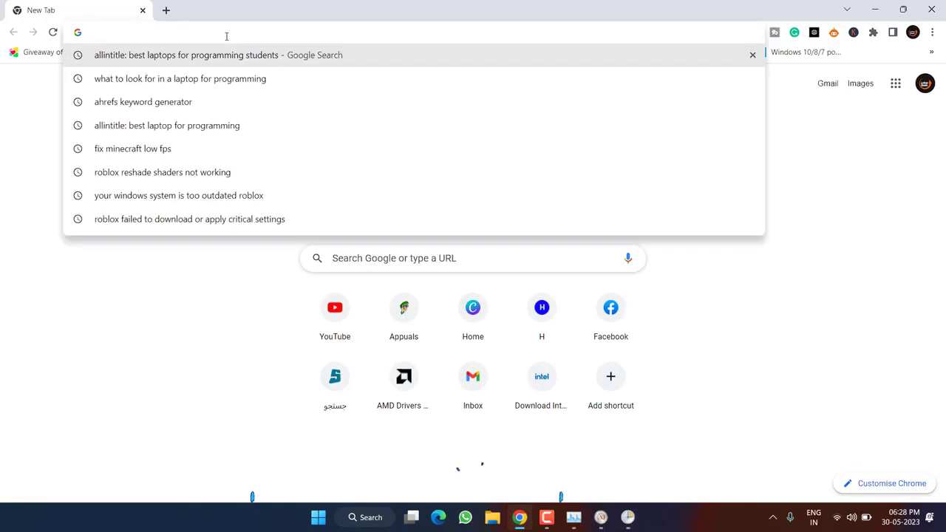
pyautogui.write('https://mega.nz/file/X84lHLLa#7teXSB2D8RClCbNaRE_sQVv6k7CTjAR6oN2aBVnoTh8')
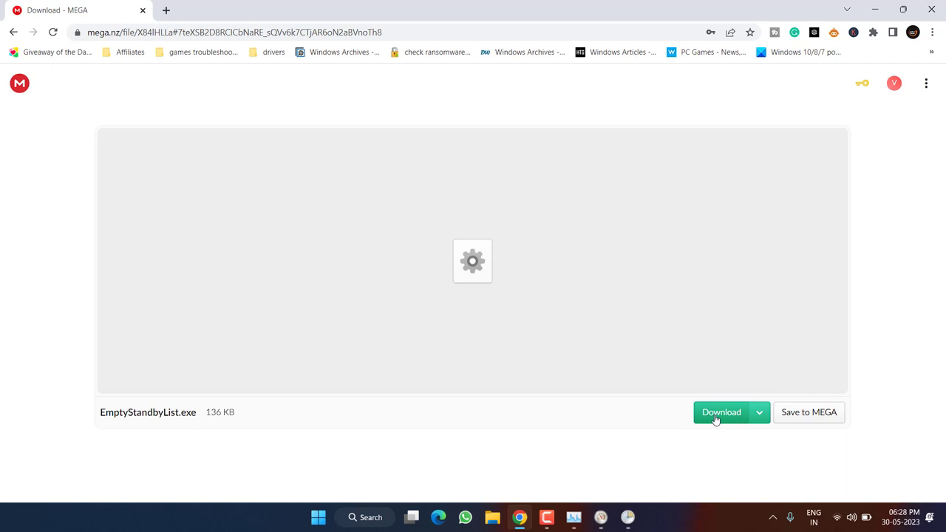
pyautogui.click(721, 413)
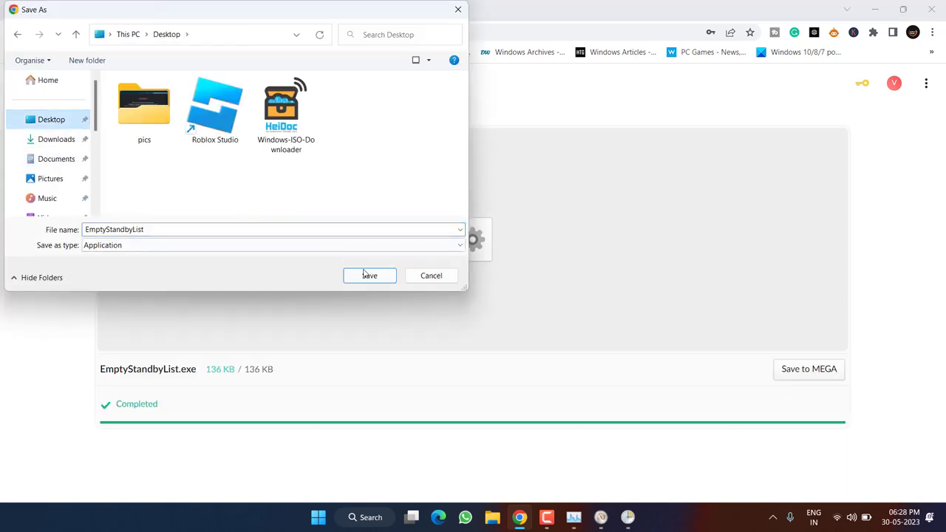
pyautogui.click(370, 277)
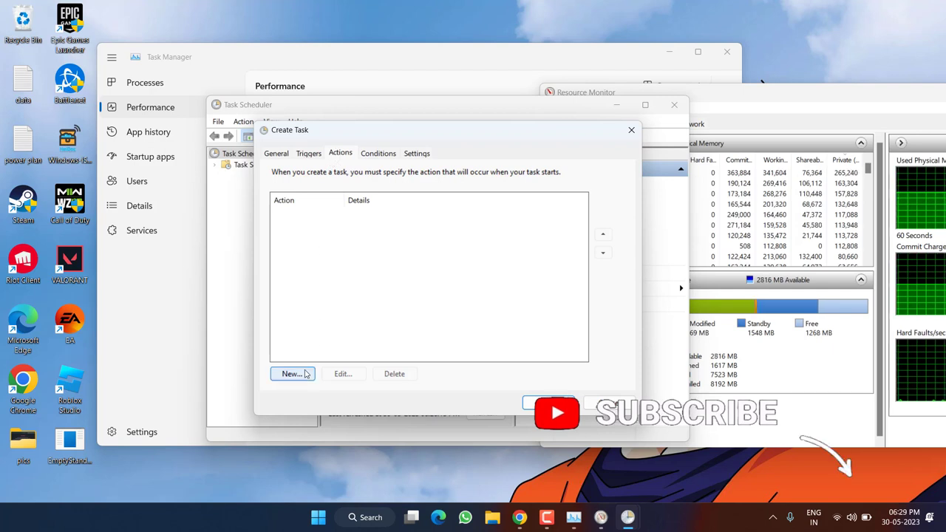
# Step: Add an action starting EmptyStandbyList.exe from the Desktop and confirm it
pyautogui.click(292, 373)
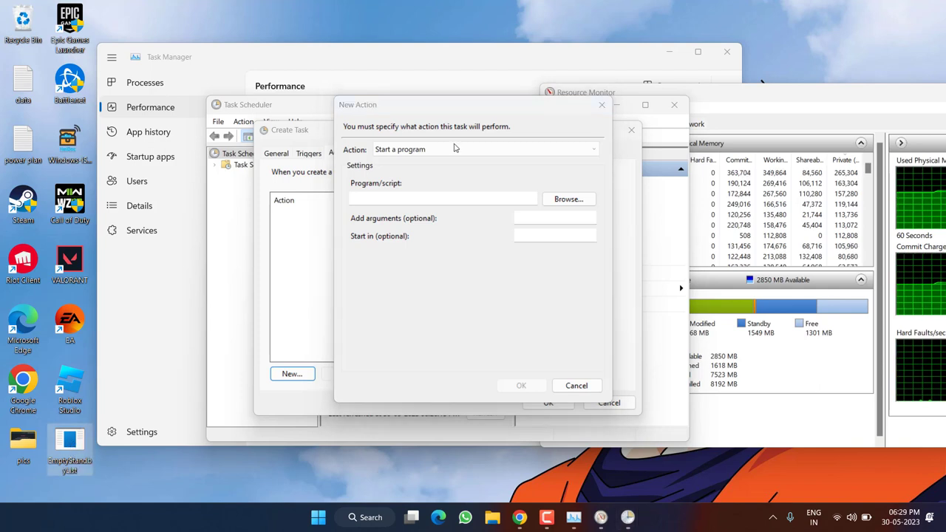
pyautogui.click(568, 198)
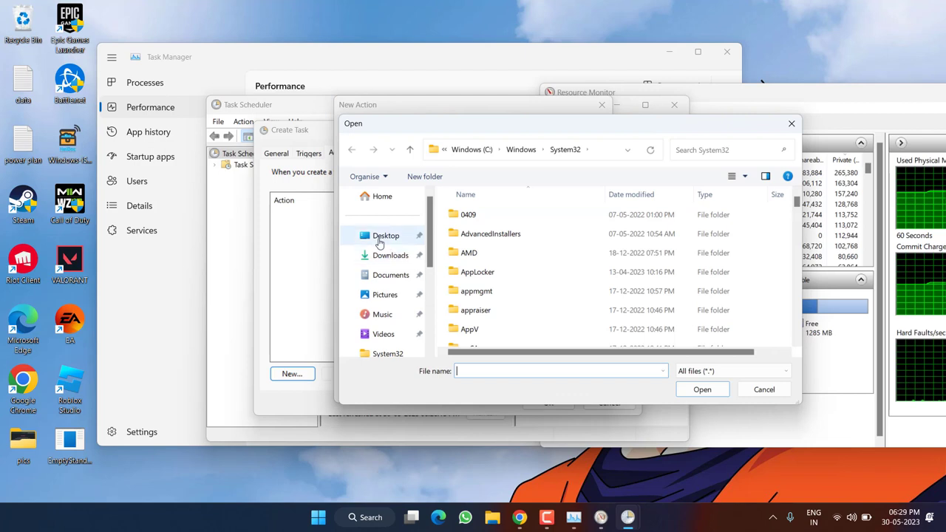
pyautogui.click(384, 235)
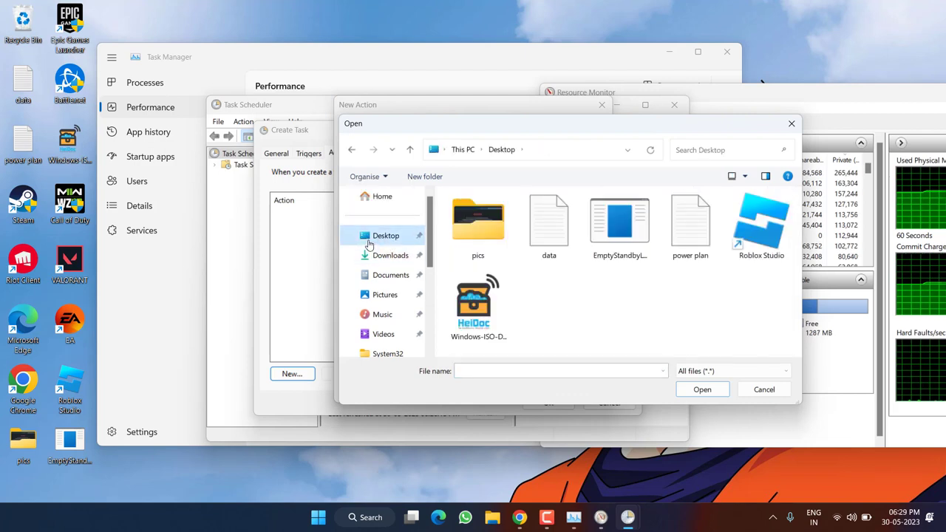
pyautogui.click(619, 221)
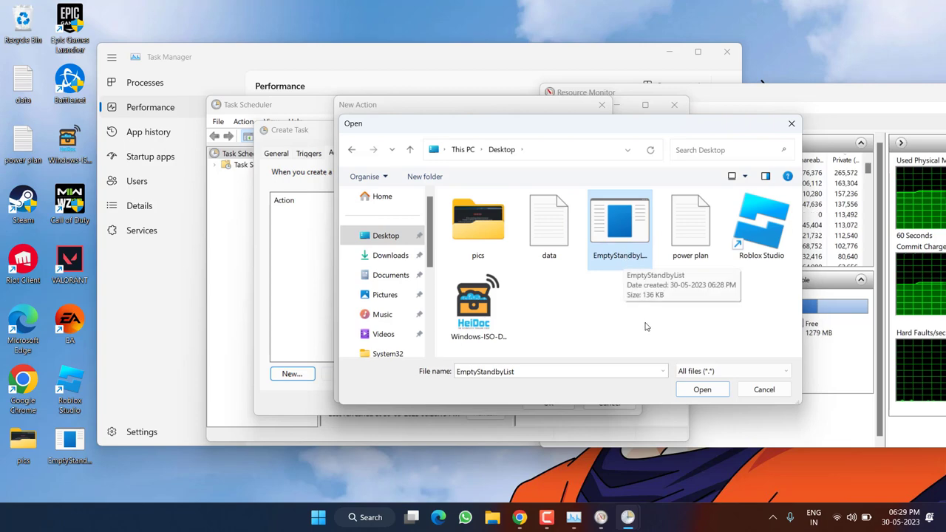
pyautogui.click(702, 389)
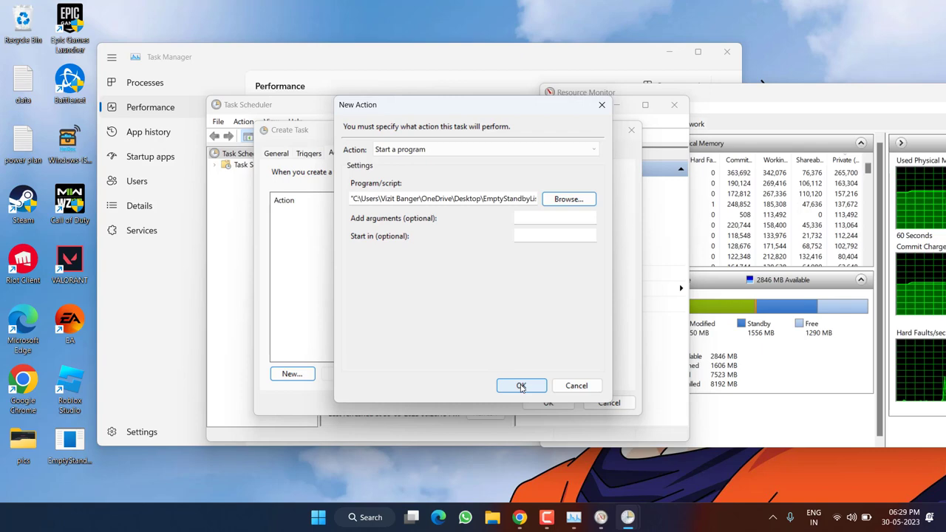
pyautogui.click(521, 386)
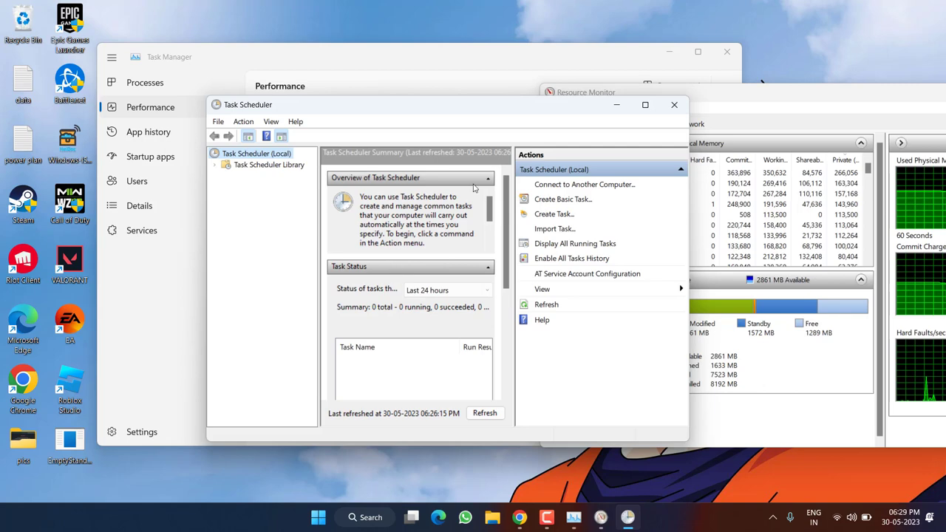
# Step: Run EmptyStandbyList from the desktop, dropping standby to ~5 MB and cached to 125 MB
pyautogui.click(673, 104)
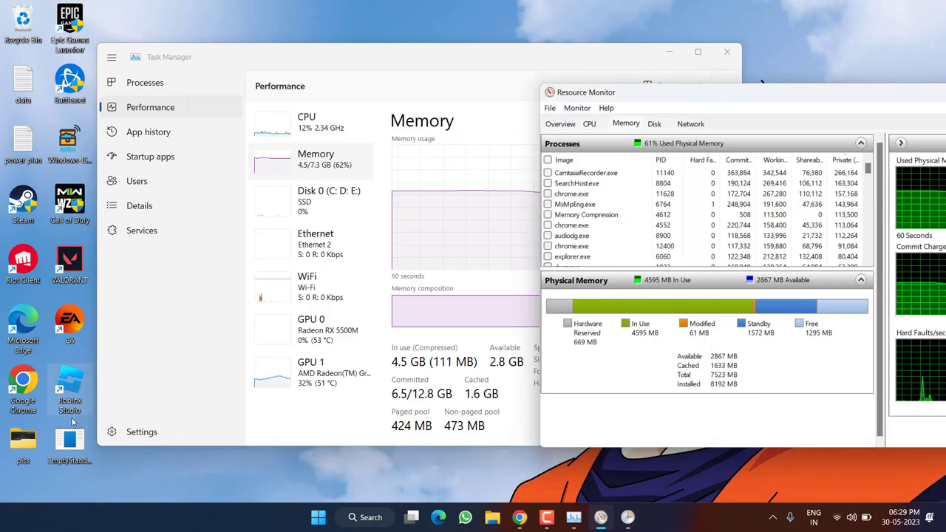
pyautogui.moveTo(68, 443)
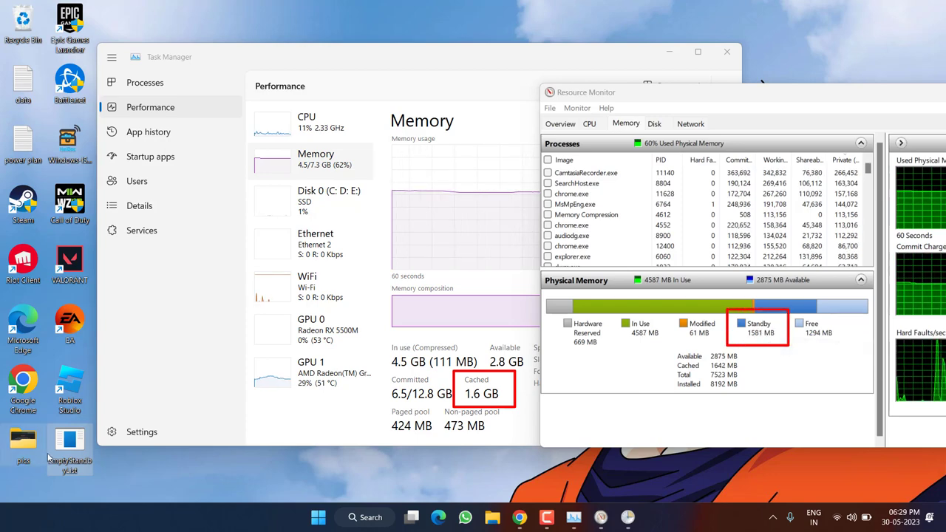
pyautogui.rightClick(68, 455)
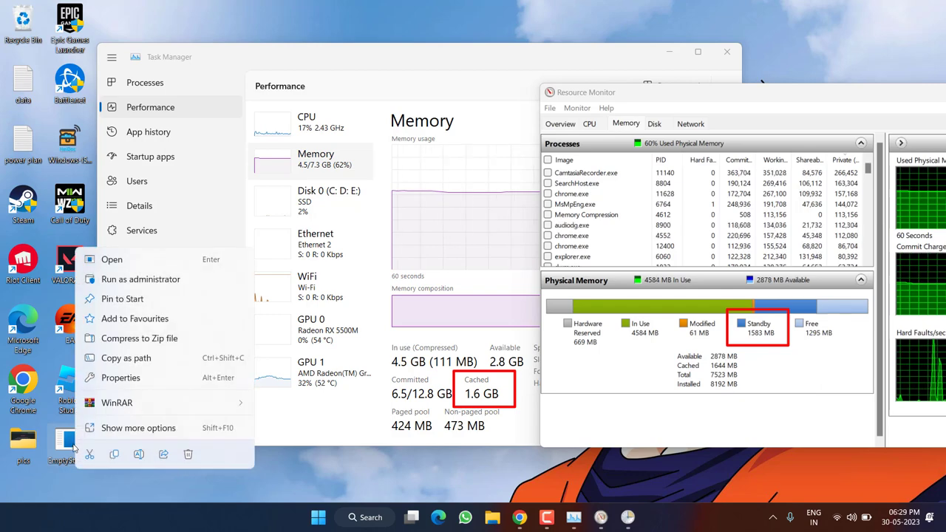
pyautogui.click(171, 292)
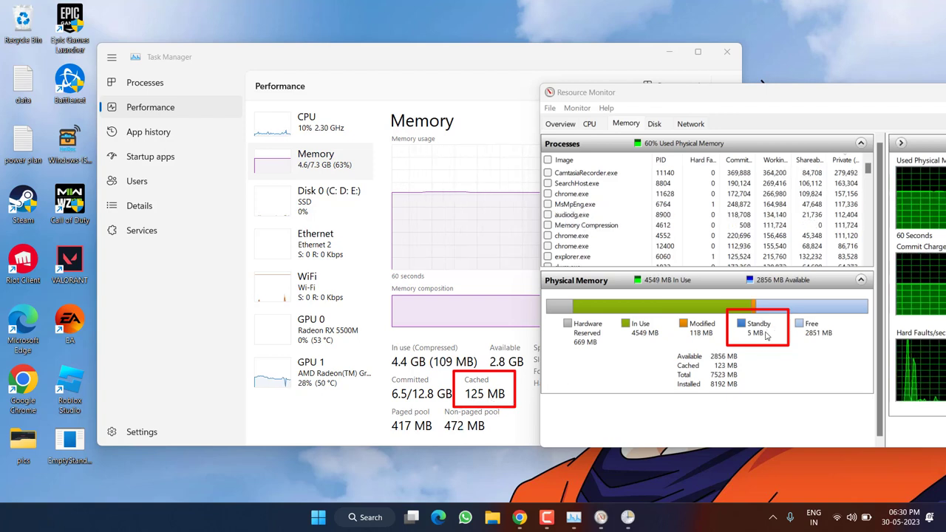
pyautogui.click(725, 51)
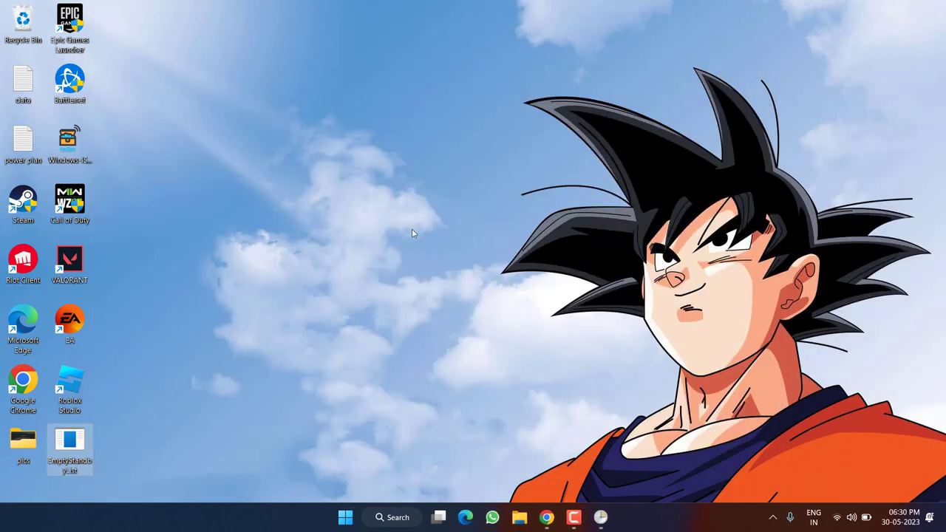
pyautogui.moveTo(69, 443)
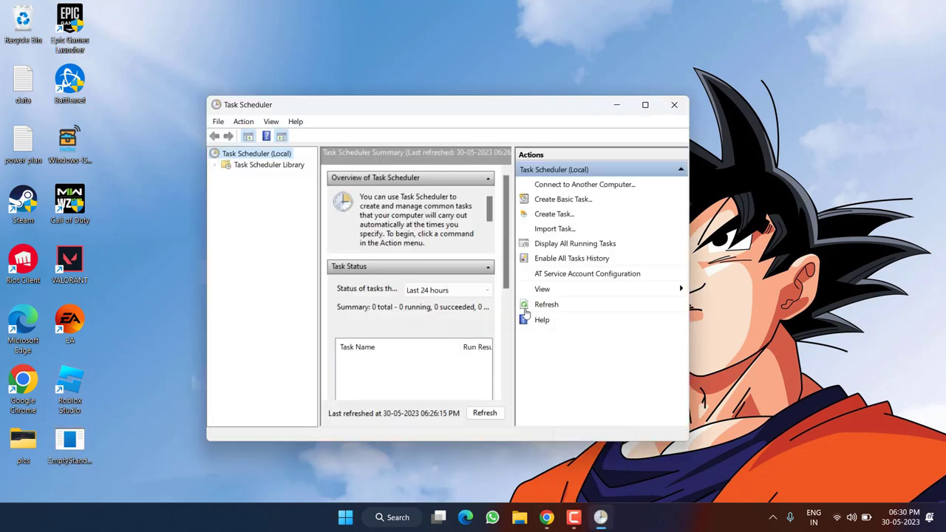
pyautogui.moveTo(282, 292)
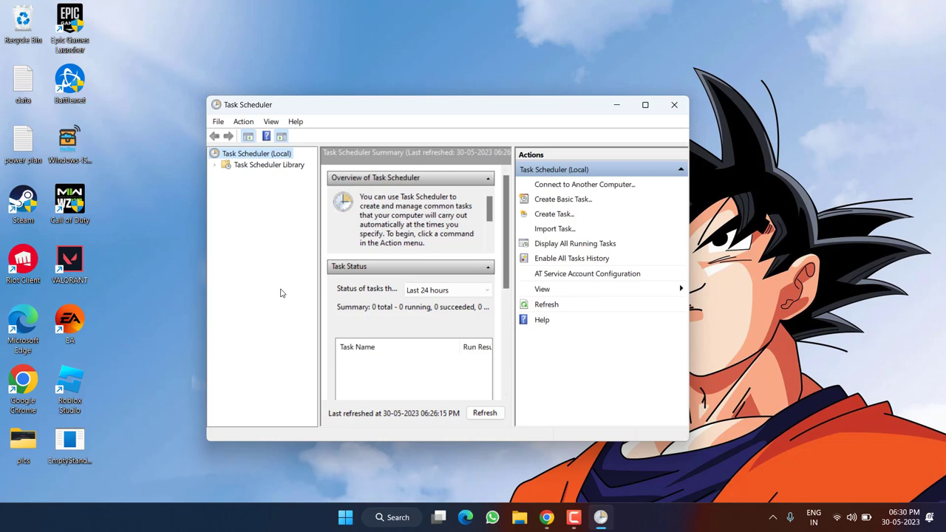
pyautogui.moveTo(296, 288)
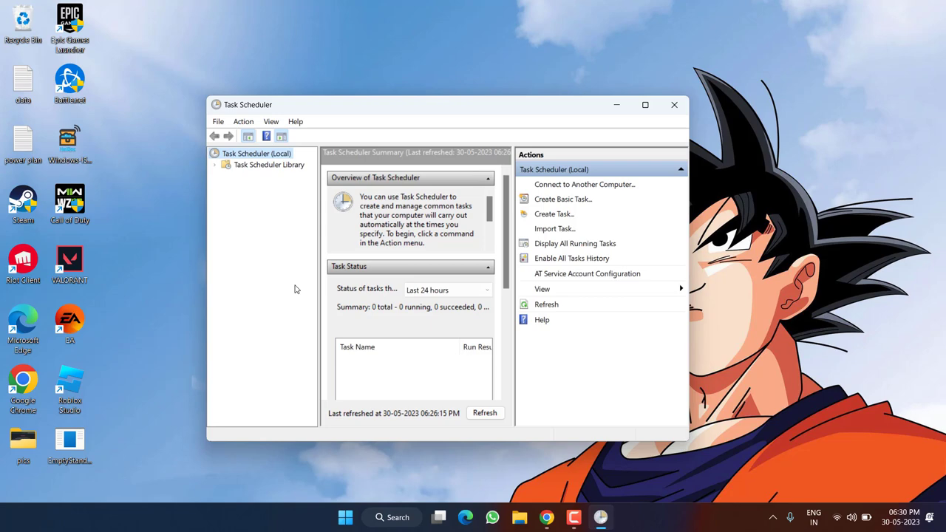
pyautogui.moveTo(328, 328)
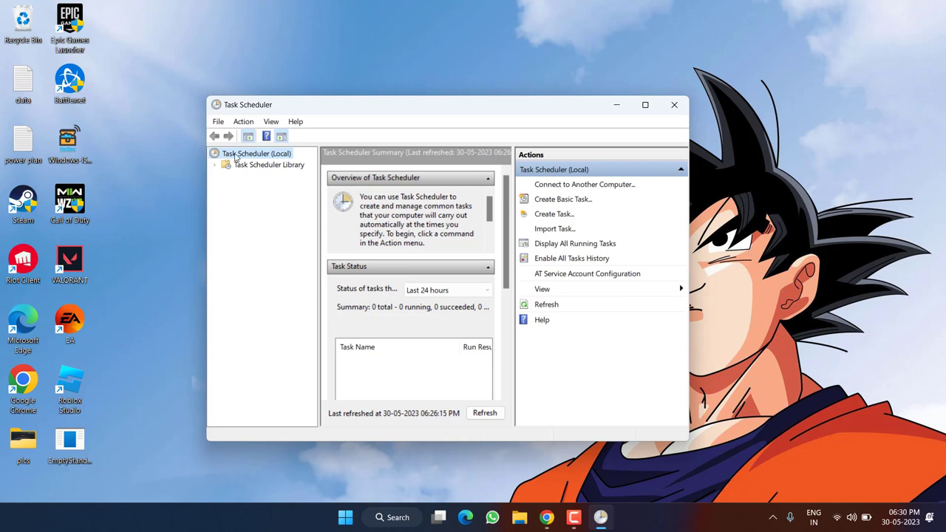
# Step: Refresh the Task Scheduler Library, delete the Clear RAM cache task and close the scheduler
pyautogui.click(266, 164)
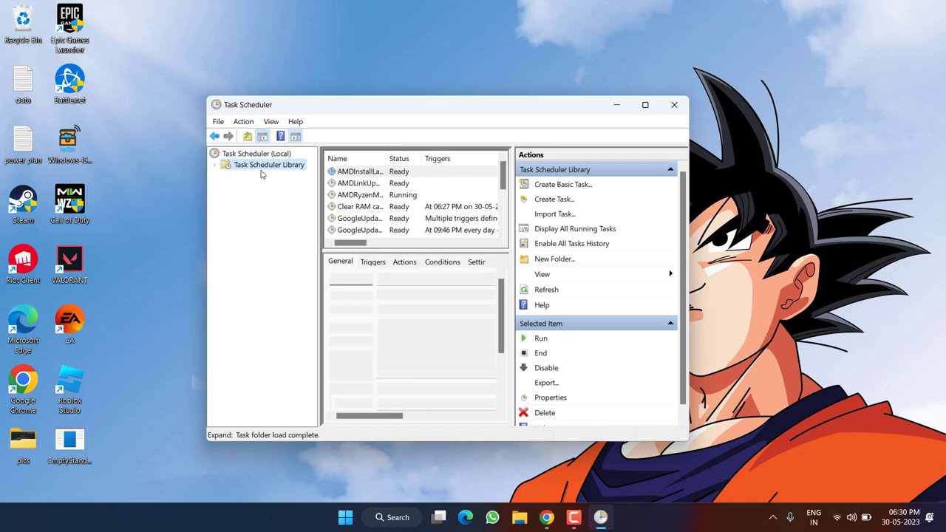
pyautogui.click(546, 288)
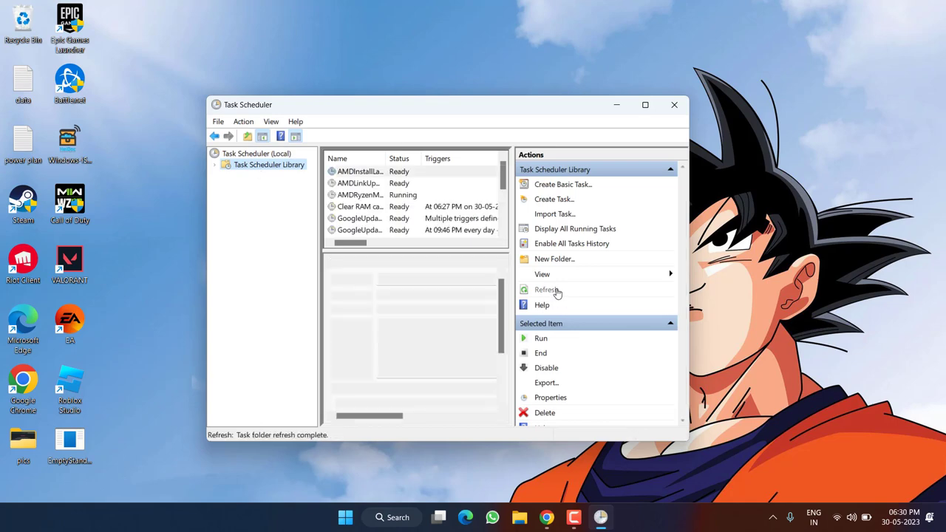
pyautogui.click(354, 207)
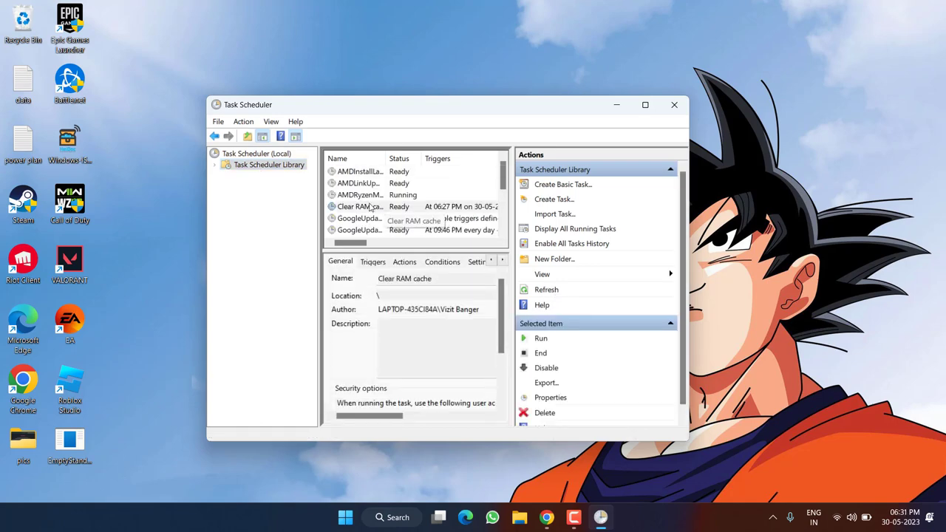
pyautogui.moveTo(360, 210)
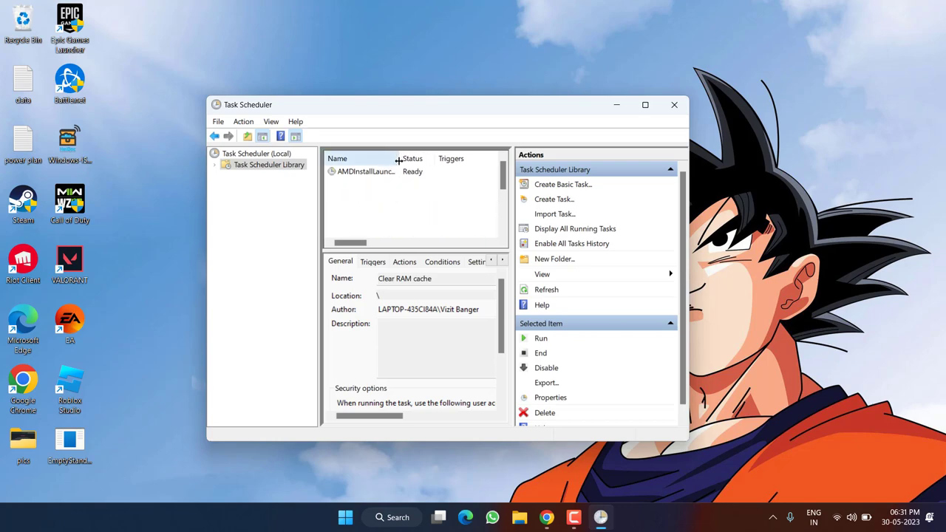
pyautogui.rightClick(362, 207)
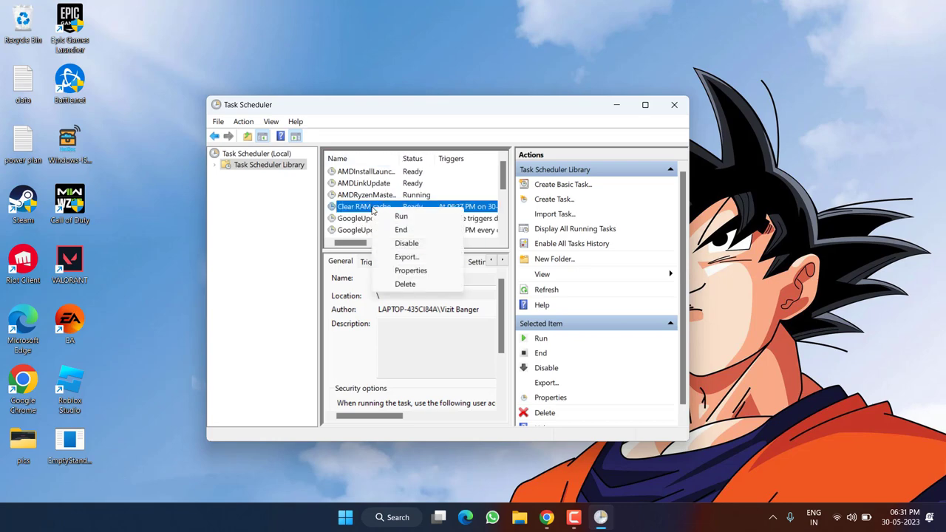
pyautogui.moveTo(405, 284)
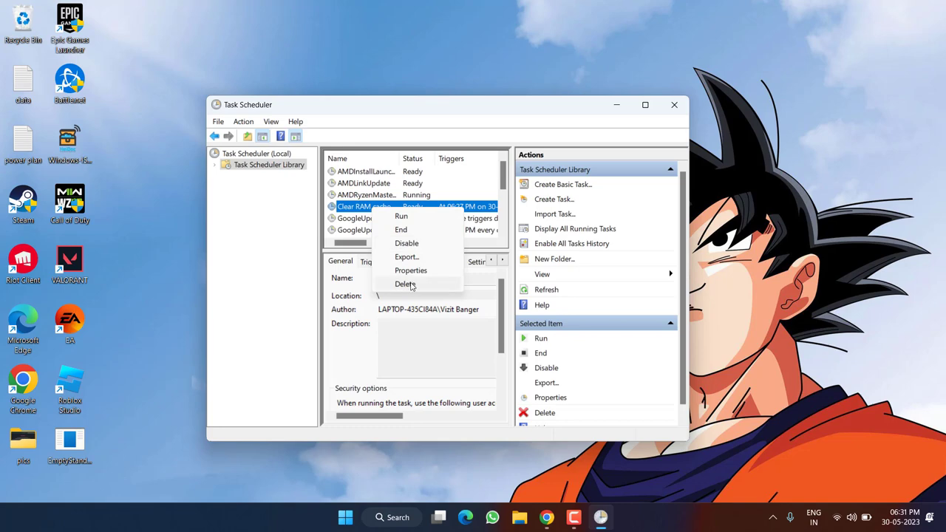
pyautogui.click(405, 284)
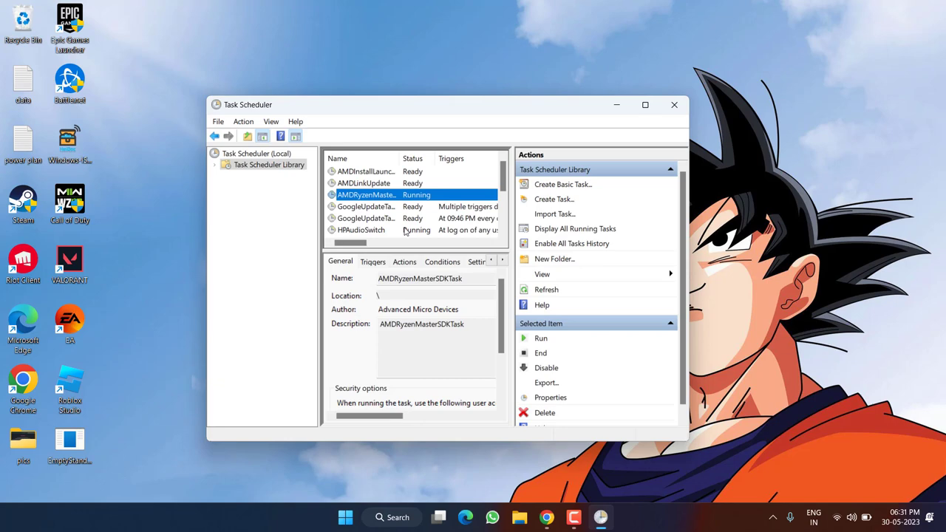
pyautogui.click(674, 104)
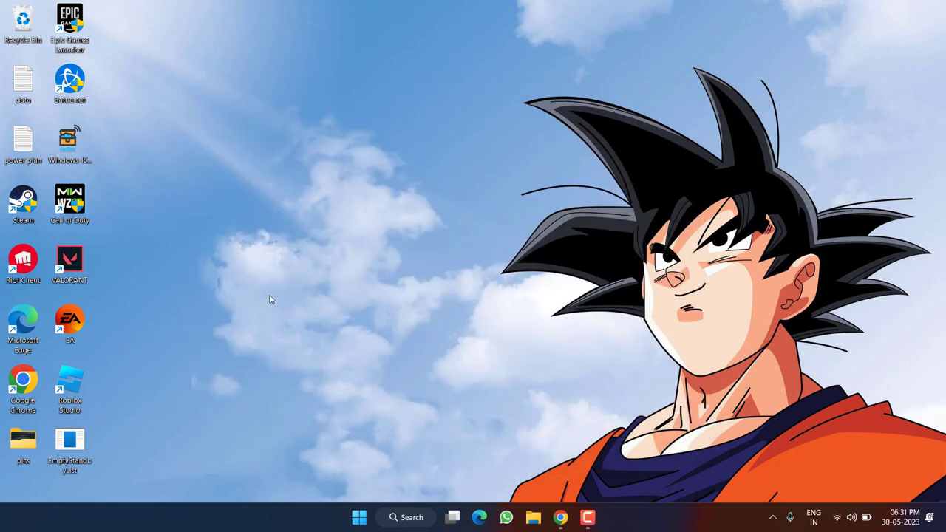
pyautogui.moveTo(69, 446)
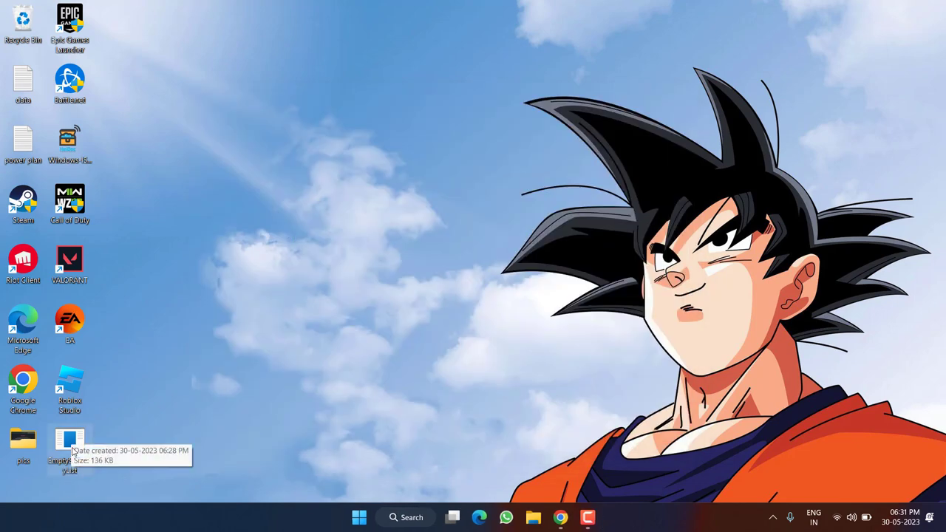